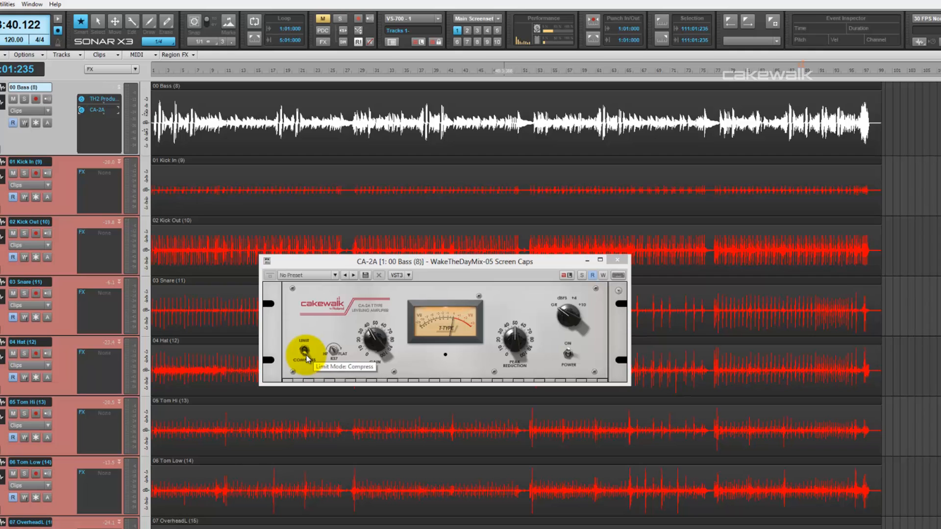
Bring the bass CA-2A's peak reduction to 50% and its gain from 40% up to 51%.
{"action": "left_click", "coordinate": [617, 260]}
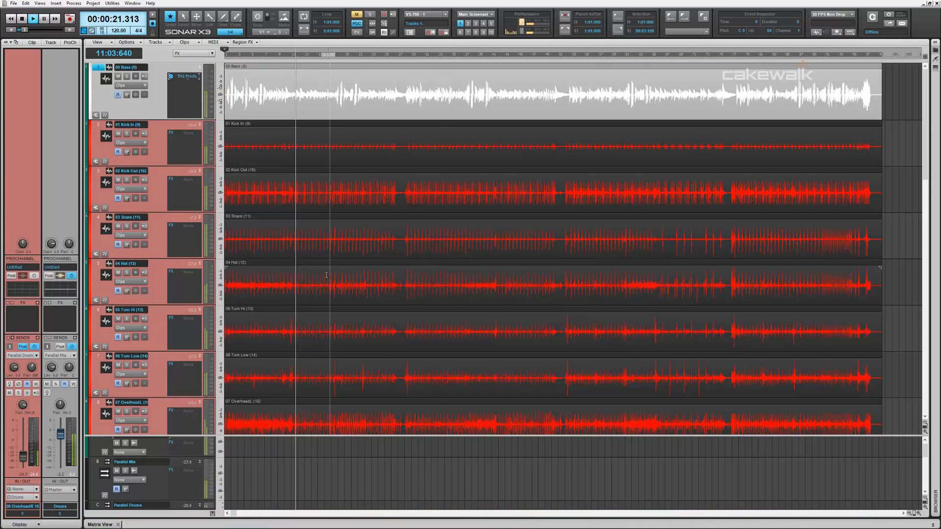
{"action": "scroll", "scroll_direction": "down", "scroll_amount": 3}
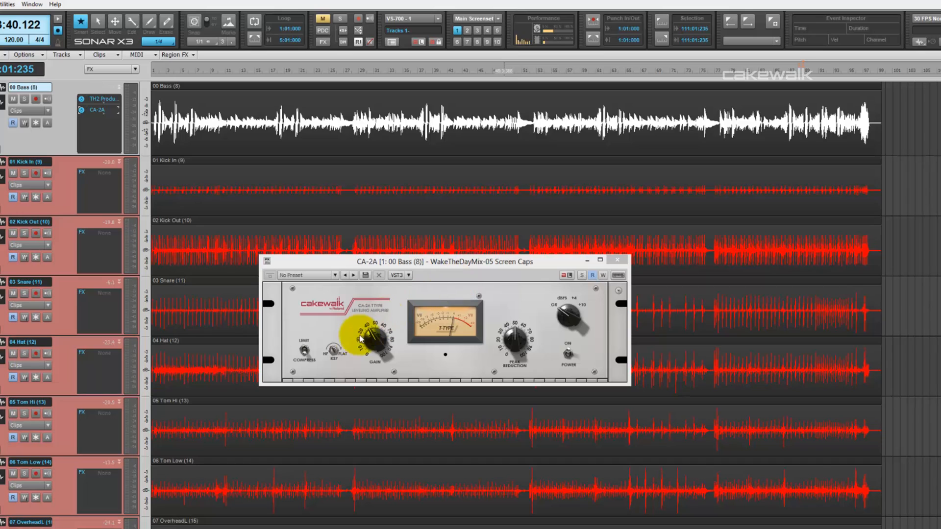
{"action": "mouse_move", "coordinate": [306, 357]}
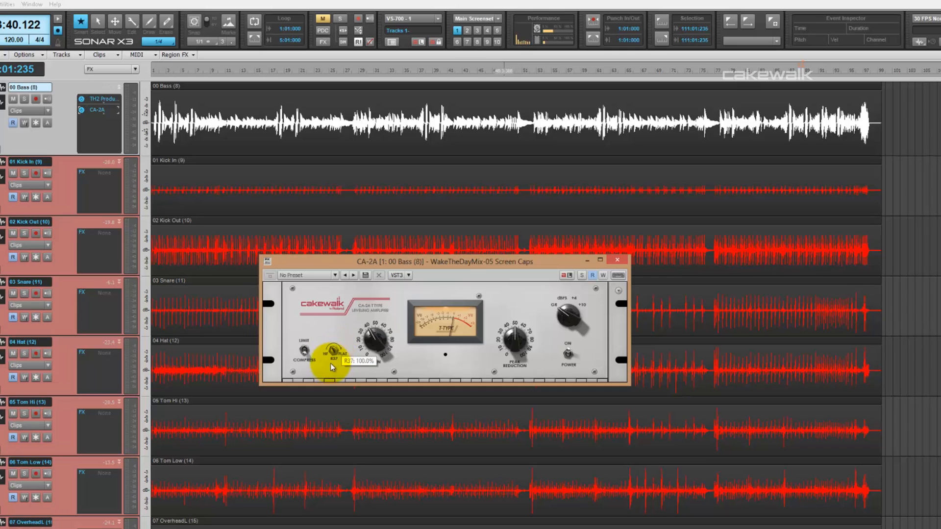
{"action": "left_click_drag", "start_coordinate": [331, 366], "coordinate": [336, 465]}
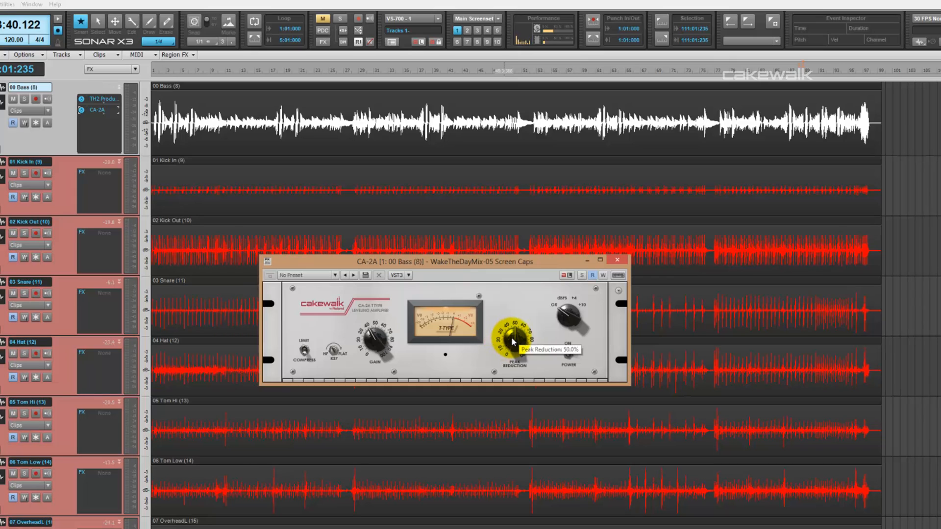
{"action": "left_click_drag", "start_coordinate": [513, 339], "coordinate": [510, 314]}
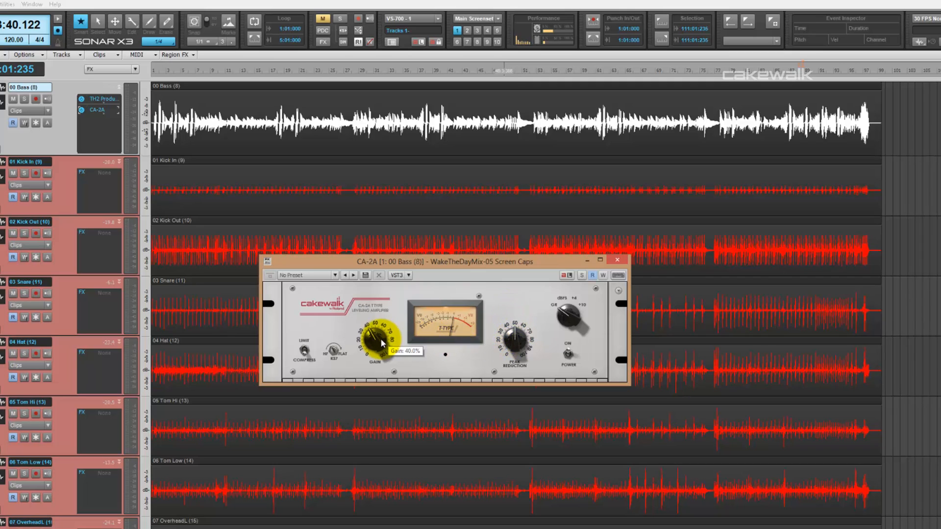
{"action": "left_click_drag", "start_coordinate": [382, 336], "coordinate": [384, 327]}
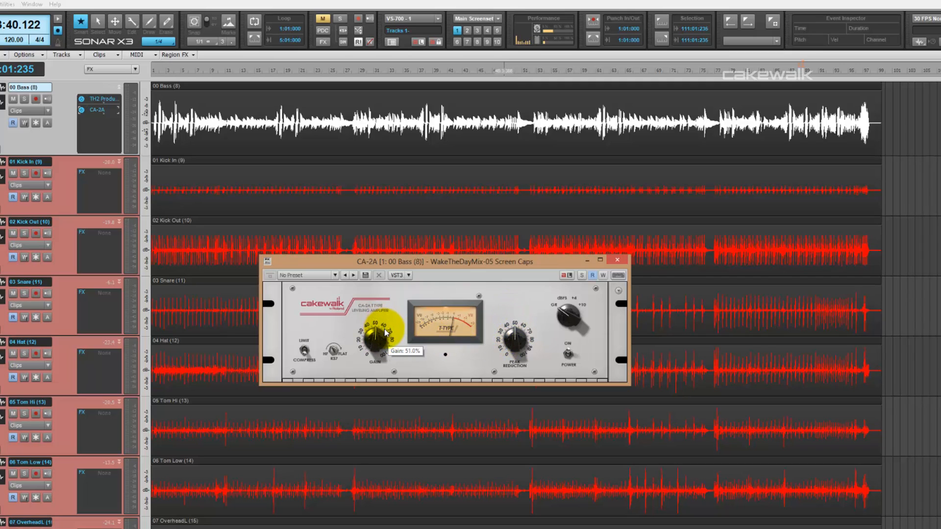
{"action": "left_click_drag", "start_coordinate": [379, 336], "coordinate": [375, 330]}
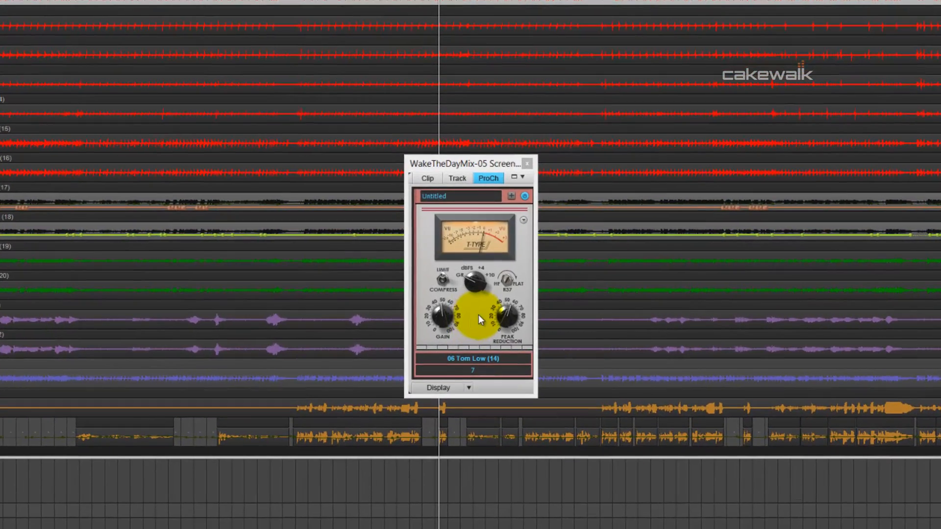
{"action": "mouse_move", "coordinate": [507, 258]}
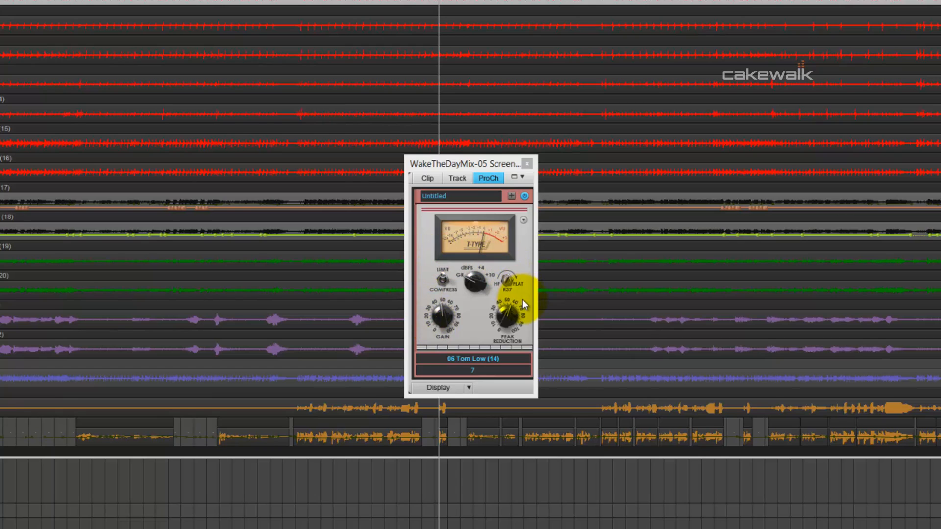
Show the CA-2A module's Photocell Memory menu with Classic and Fast Reset choices.
{"action": "left_click", "coordinate": [523, 220]}
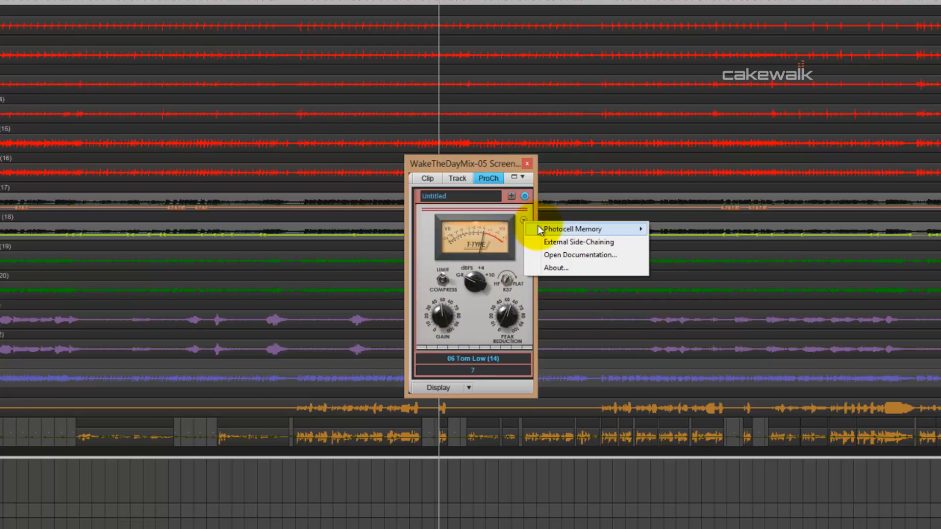
{"action": "mouse_move", "coordinate": [573, 229]}
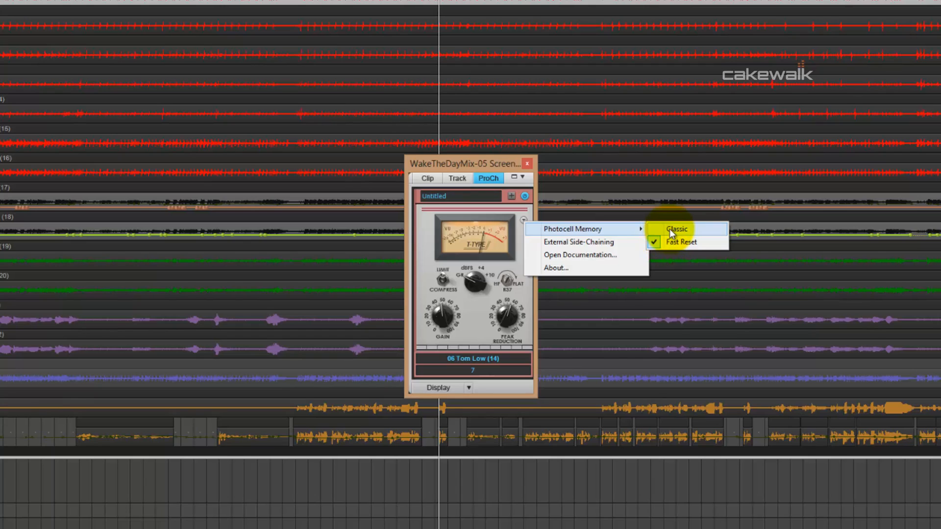
{"action": "mouse_move", "coordinate": [680, 242]}
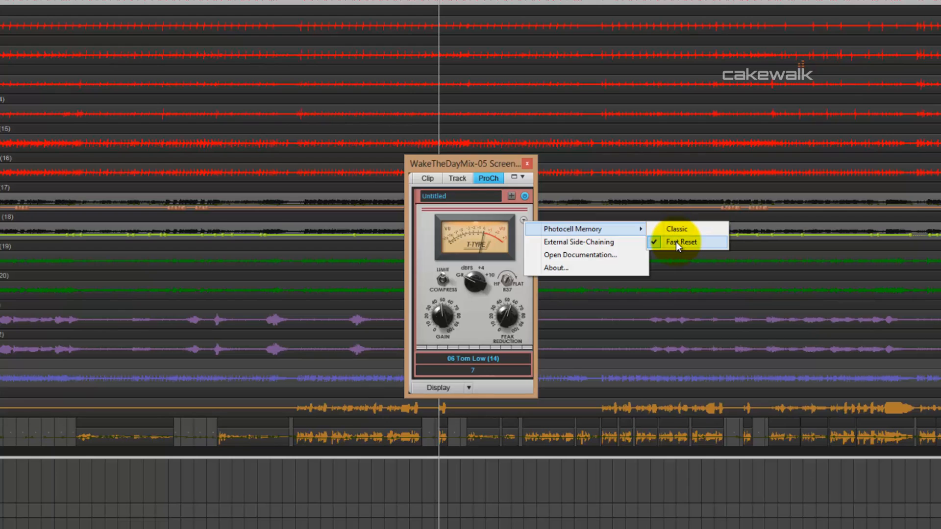